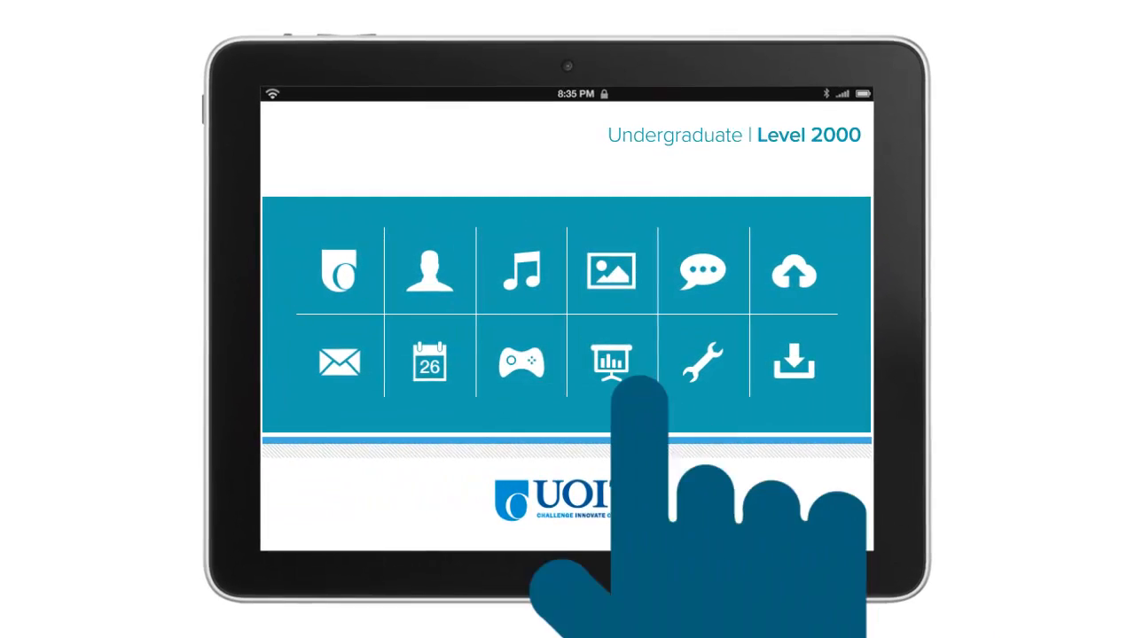
- Open the presentations icon in the UOIT grid's second row to show the rocket panel
click(611, 363)
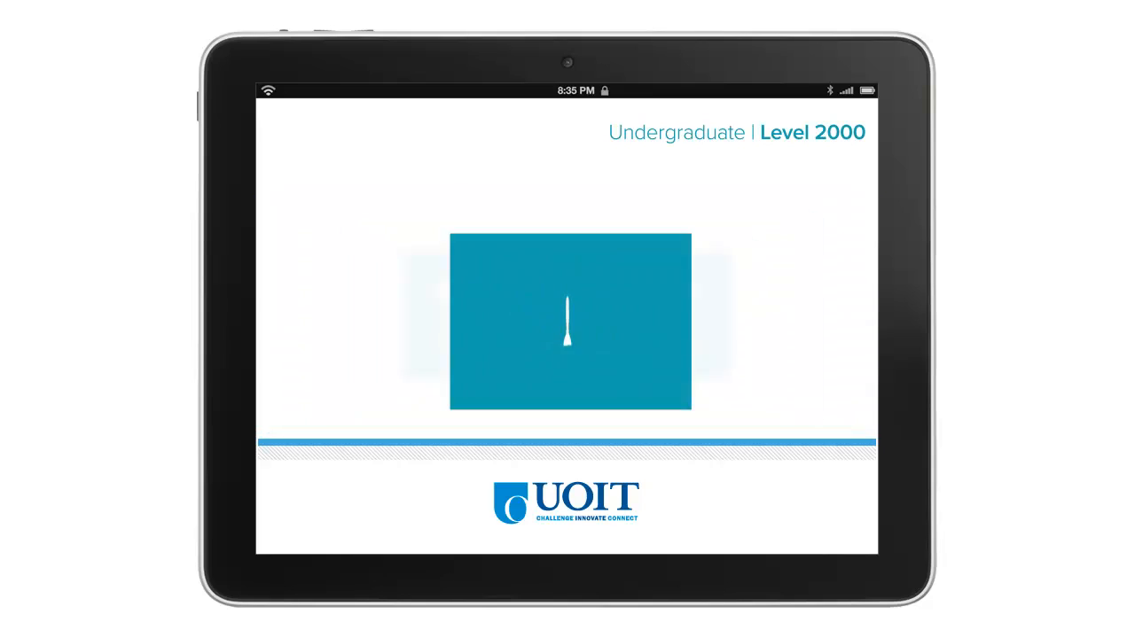